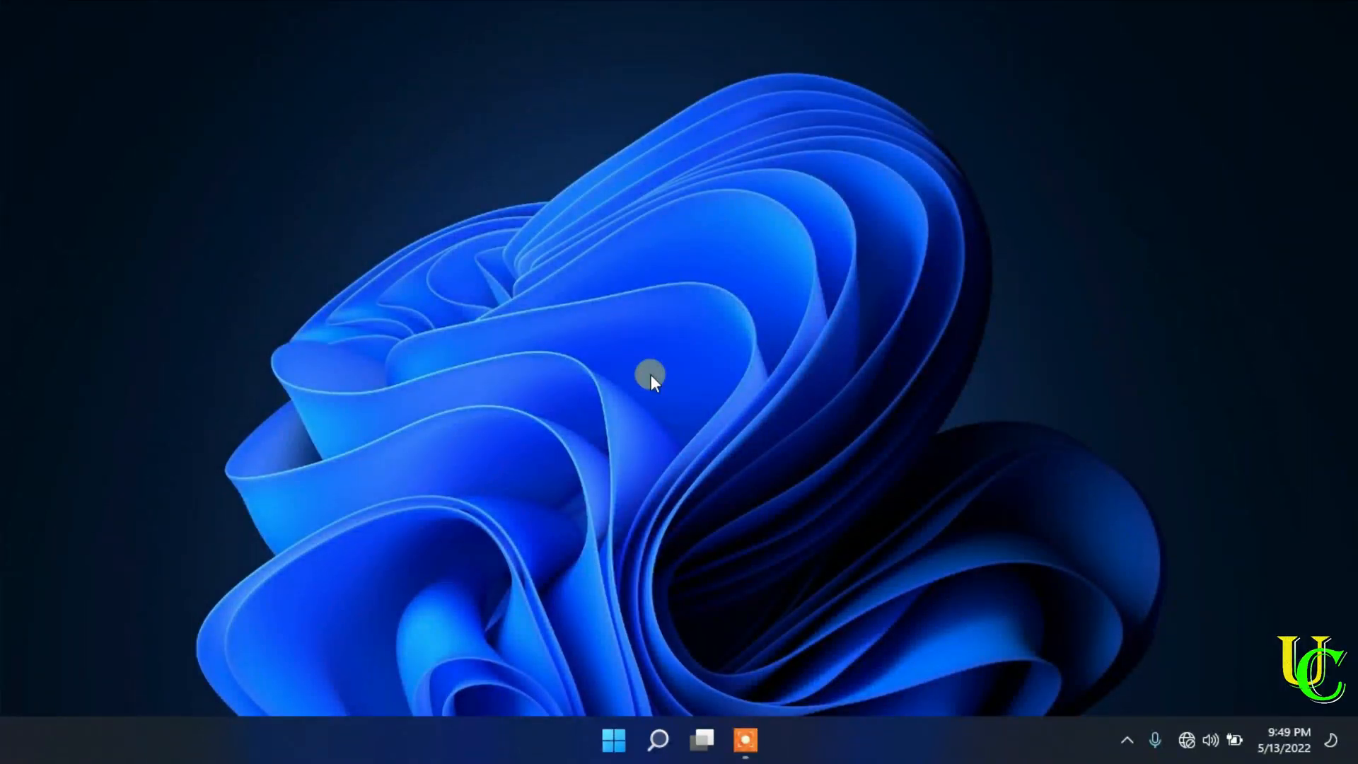
pyautogui.moveTo(576, 714)
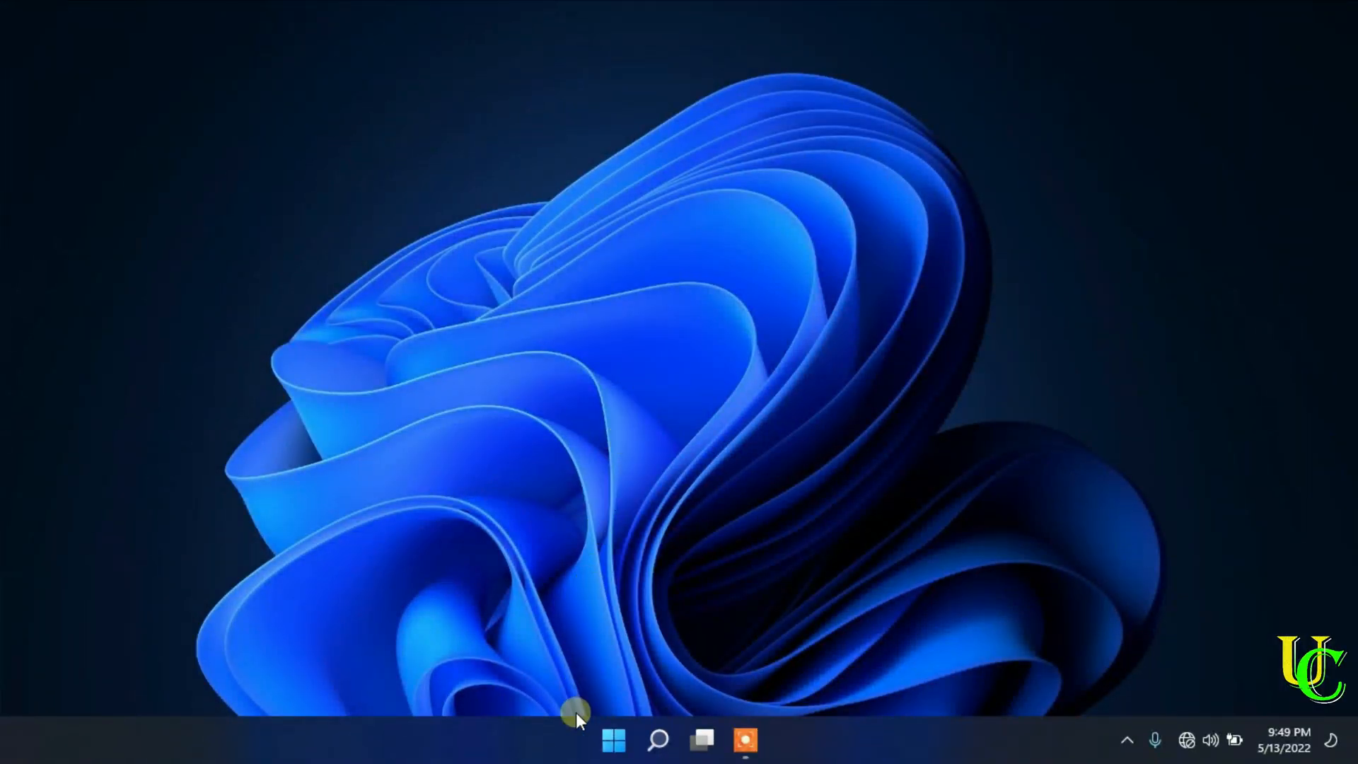
# Bring up the Start menu from the taskbar.
pyautogui.click(614, 740)
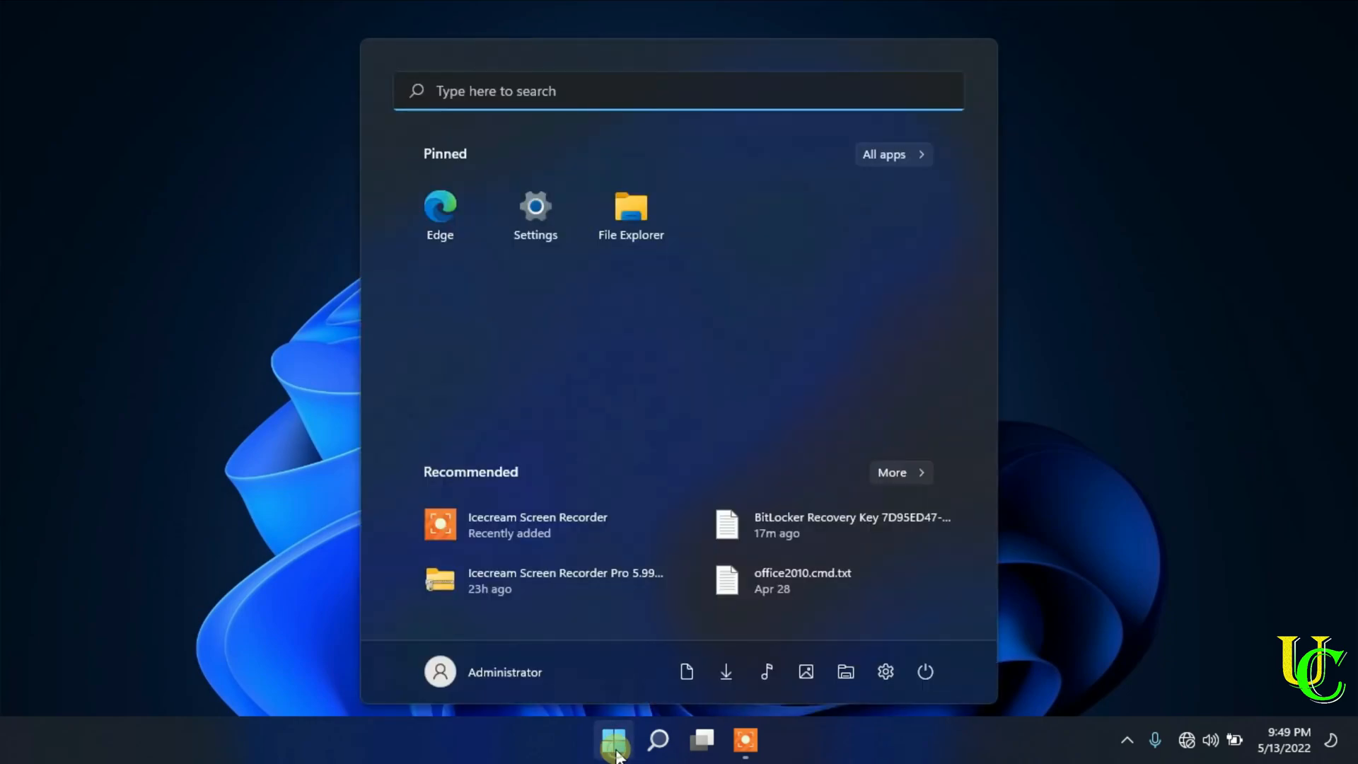
pyautogui.moveTo(655, 293)
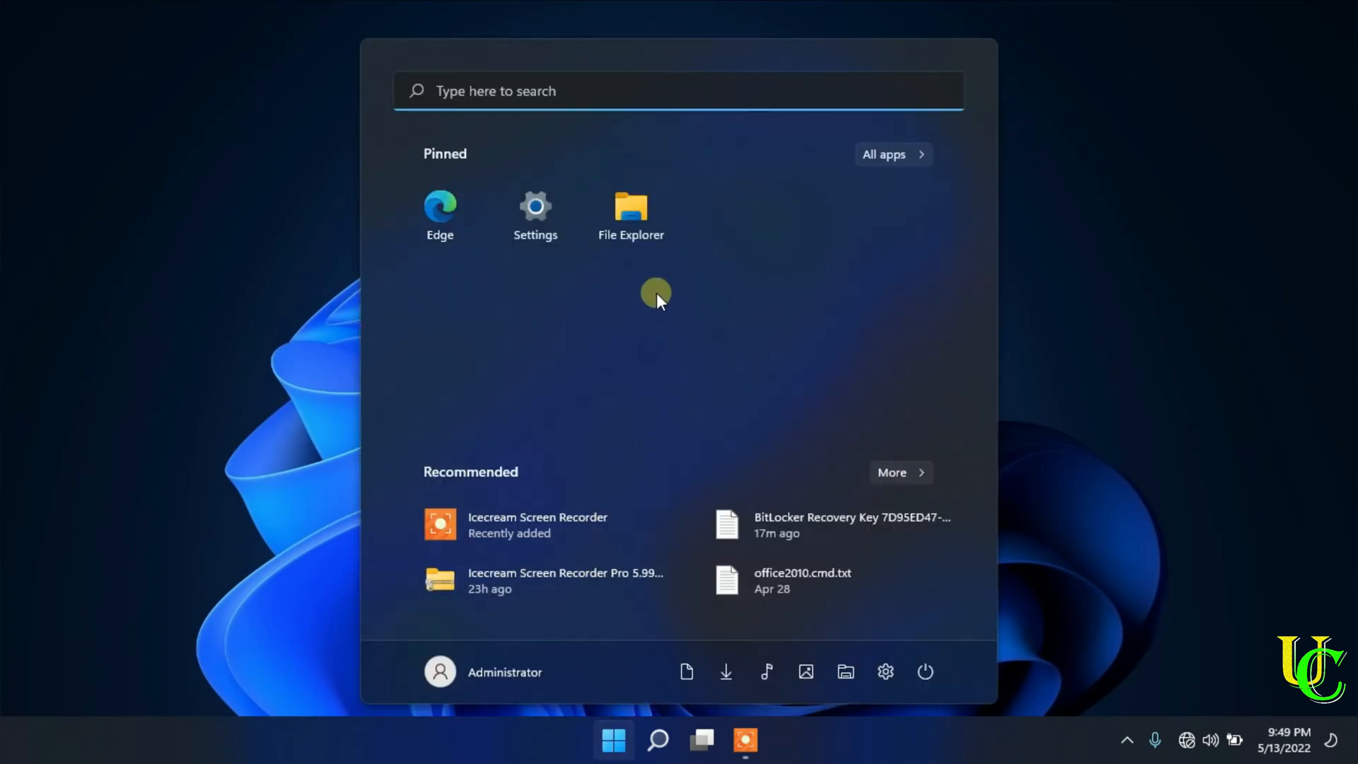
# Launch File Explorer, show This PC's drives and select the locked USB Drive (D:).
pyautogui.click(631, 208)
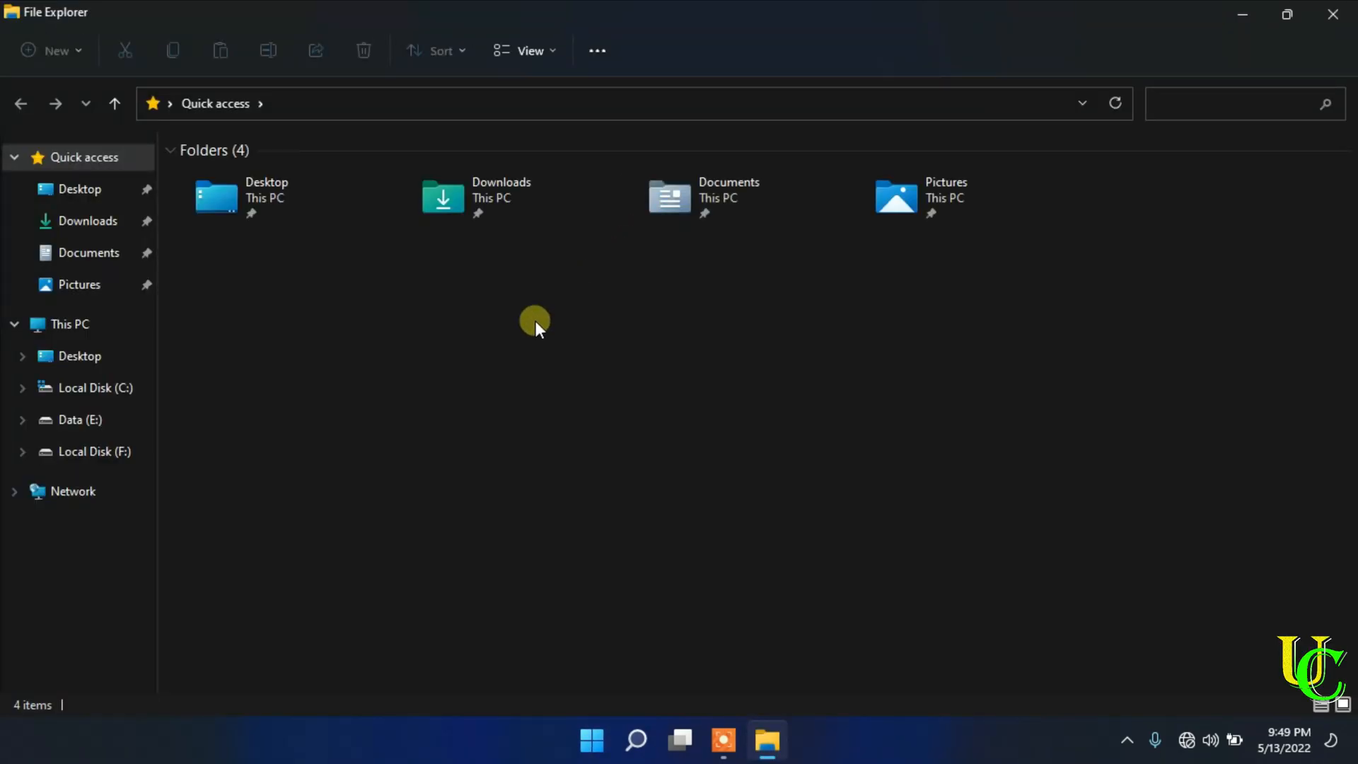
pyautogui.click(71, 322)
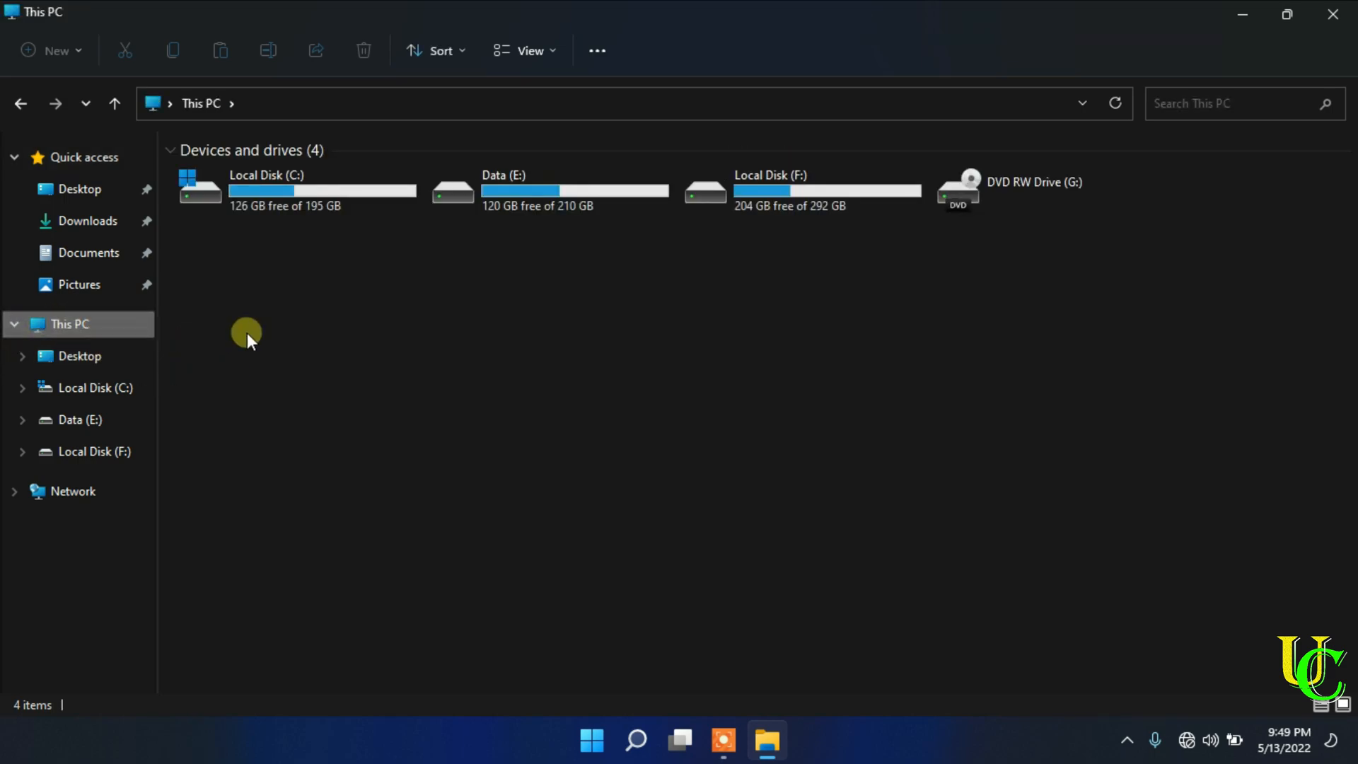
pyautogui.moveTo(521, 334)
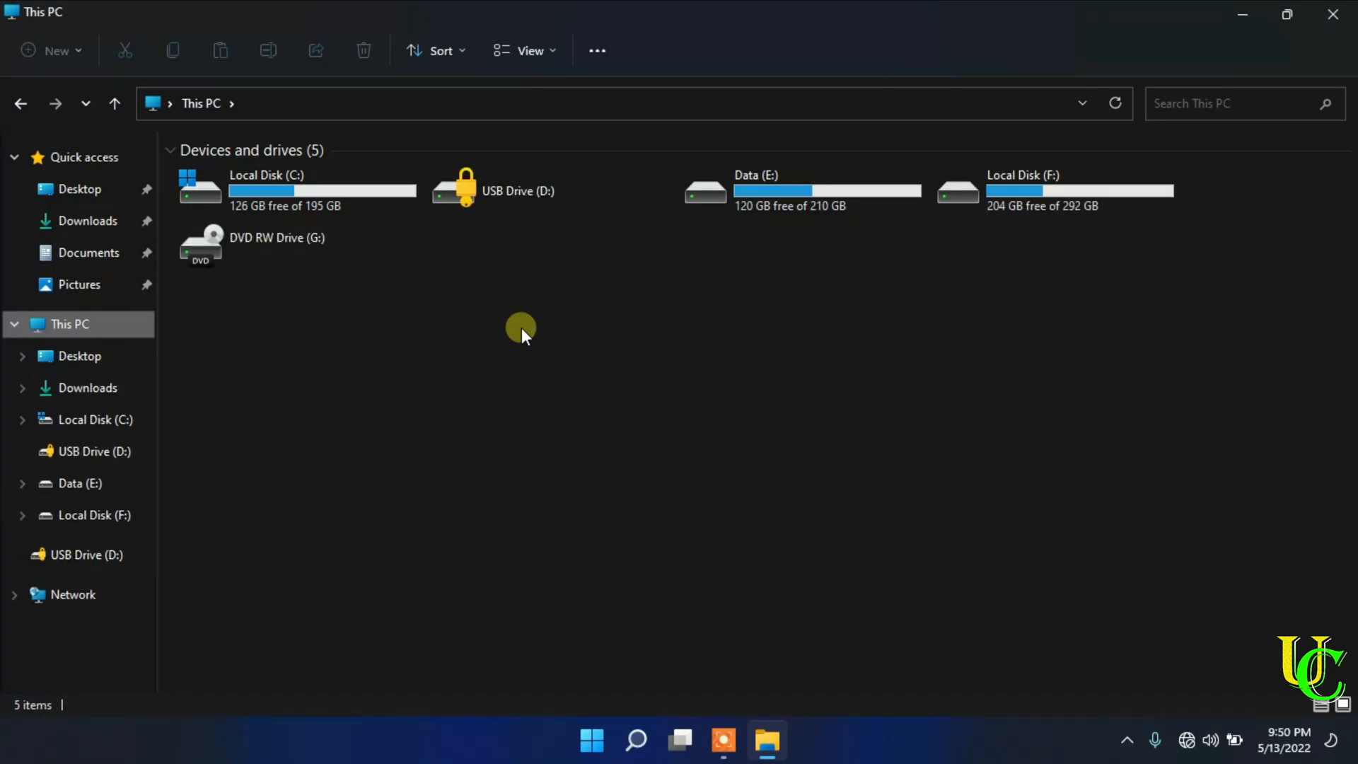
pyautogui.click(518, 191)
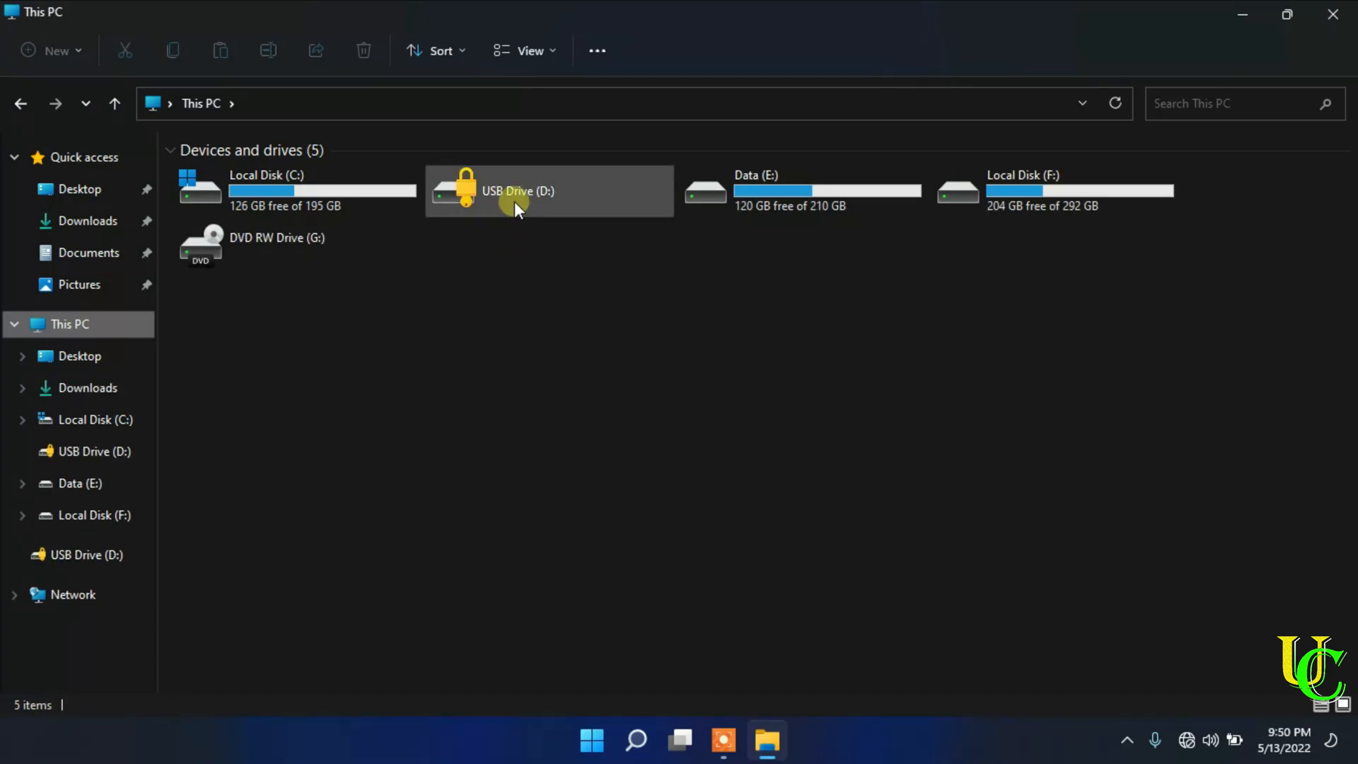
# Unlock BitLocker-protected USB Drive (D:) with its password, revealing 7.61 GB free.
pyautogui.doubleClick(517, 191)
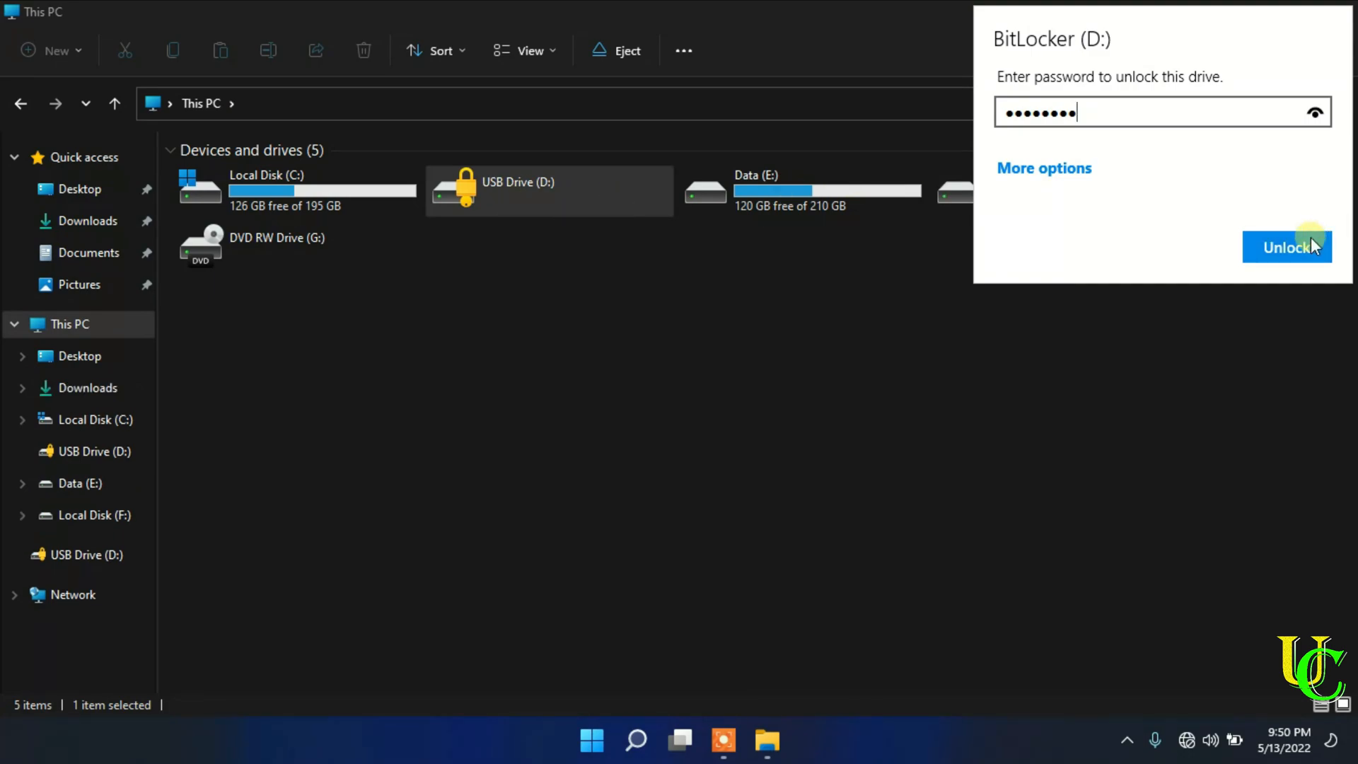
pyautogui.click(1286, 246)
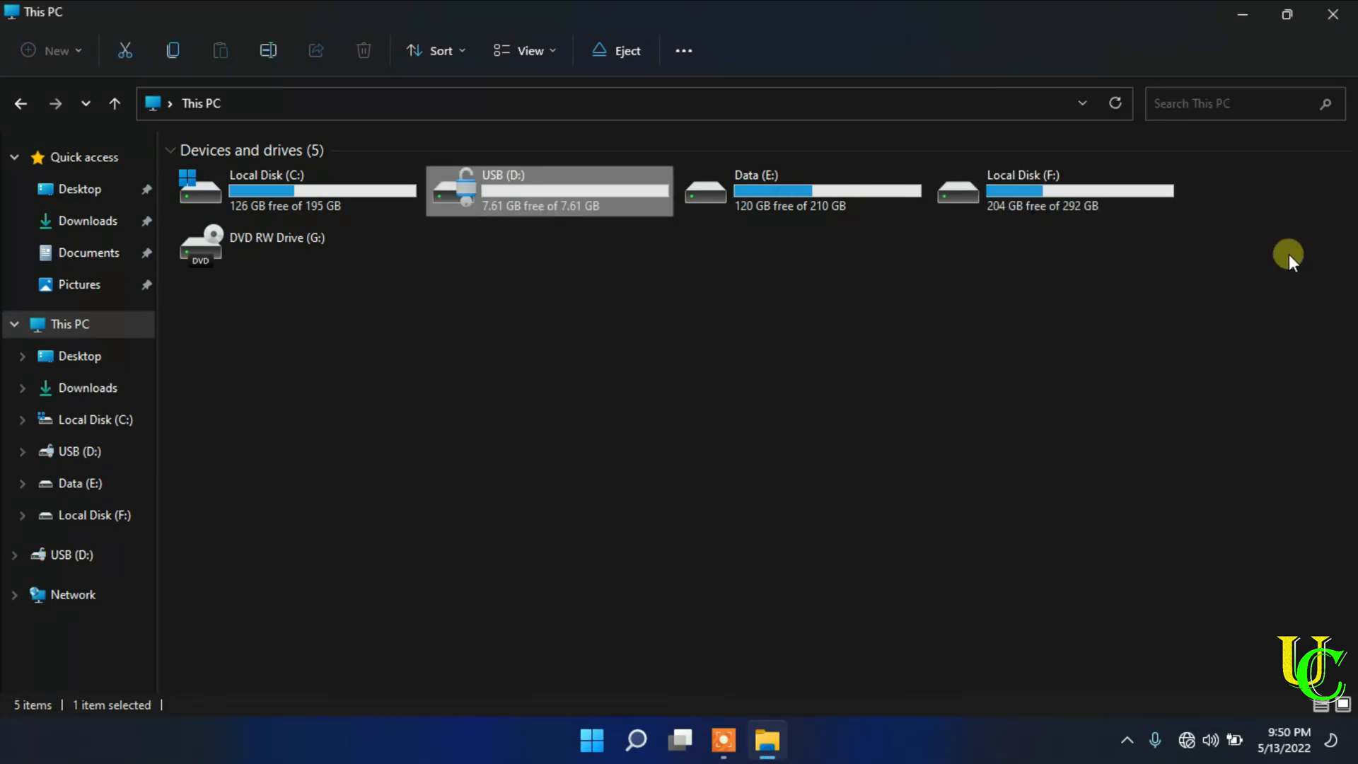
pyautogui.moveTo(546, 208)
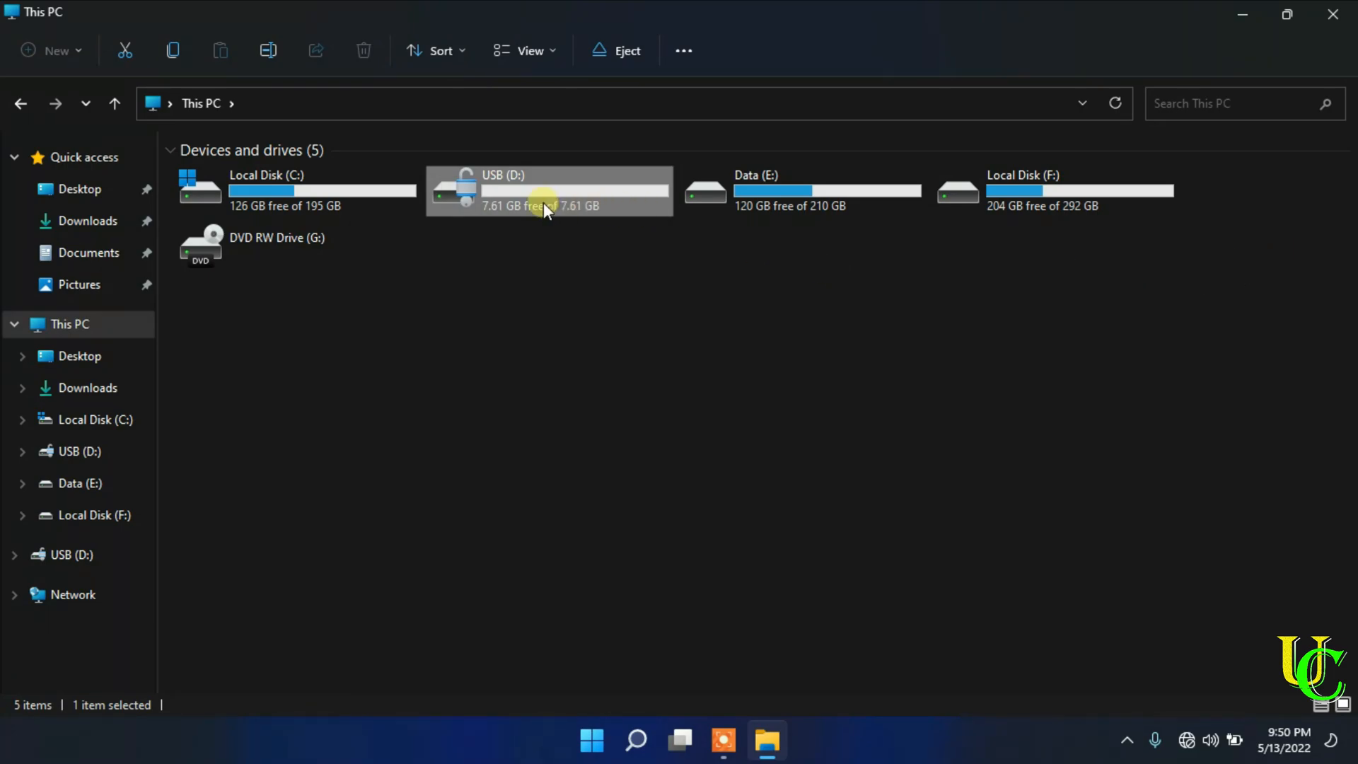
# Show the classic context menu for USB (D:) with BitLocker management options.
pyautogui.rightClick(546, 191)
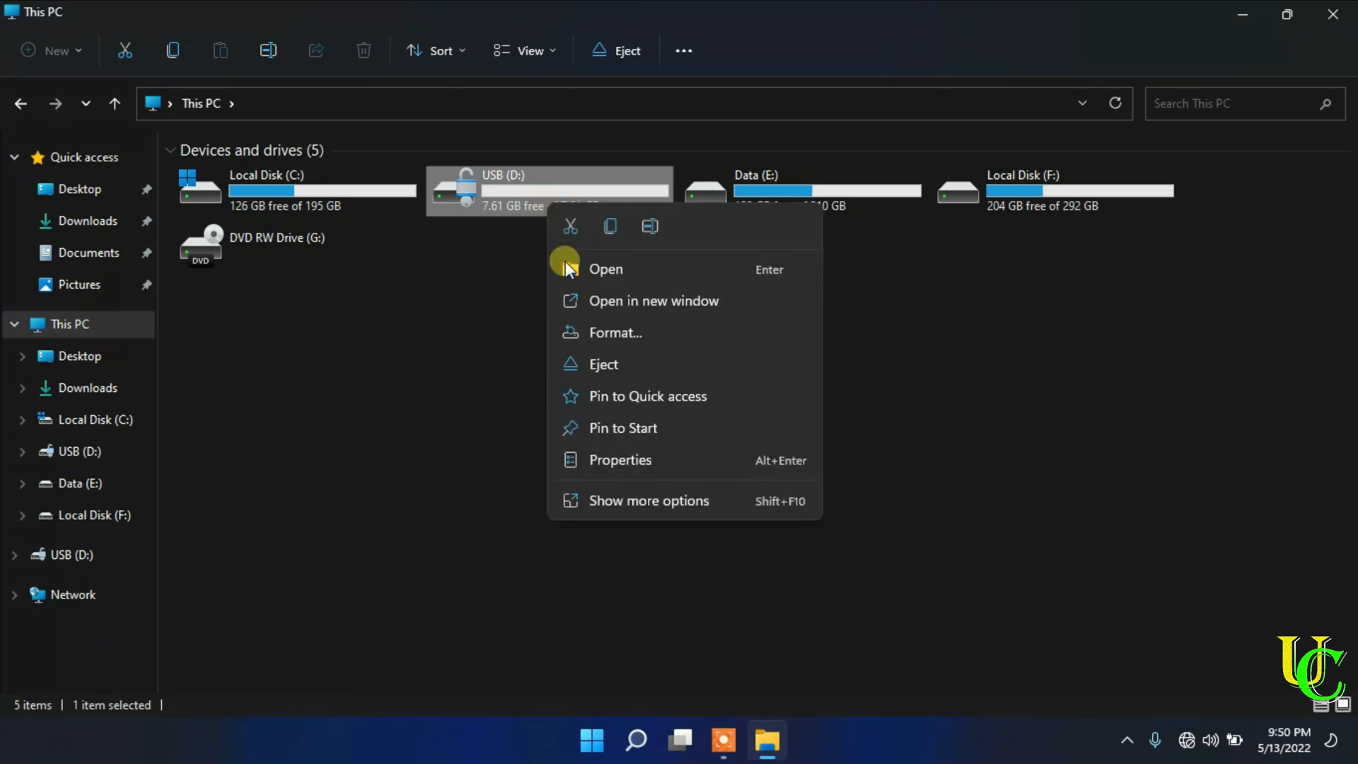
pyautogui.moveTo(648, 501)
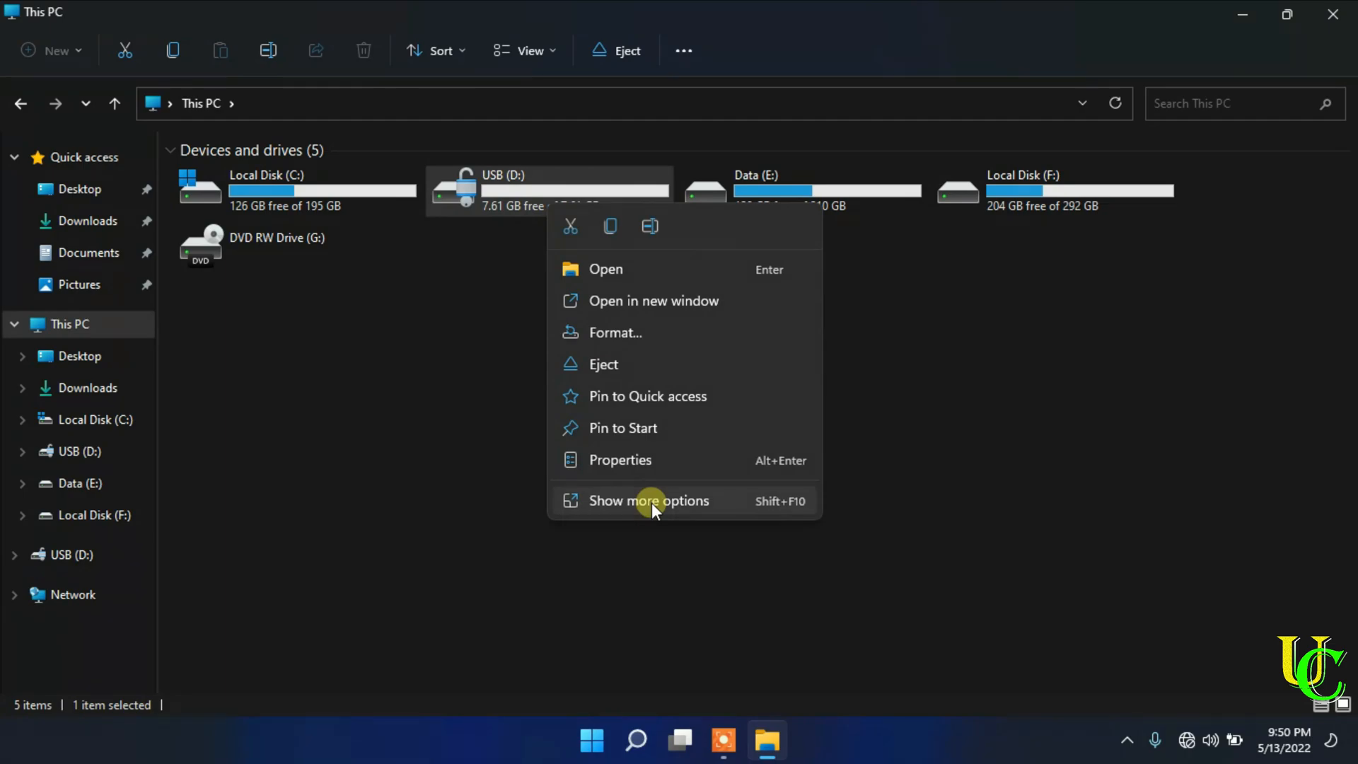
pyautogui.click(648, 501)
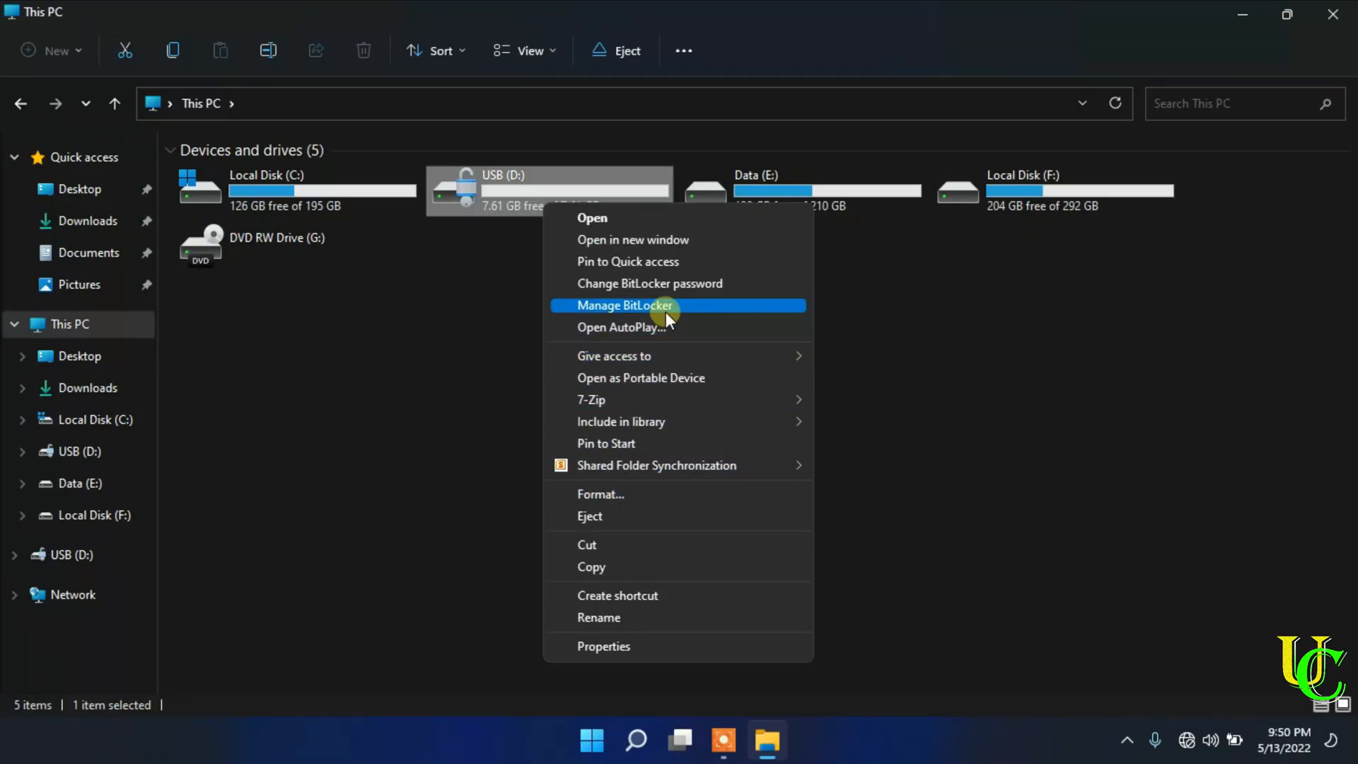
# From BitLocker Drive Encryption, turn off BitLocker for USB (D:) and confirm.
pyautogui.click(622, 306)
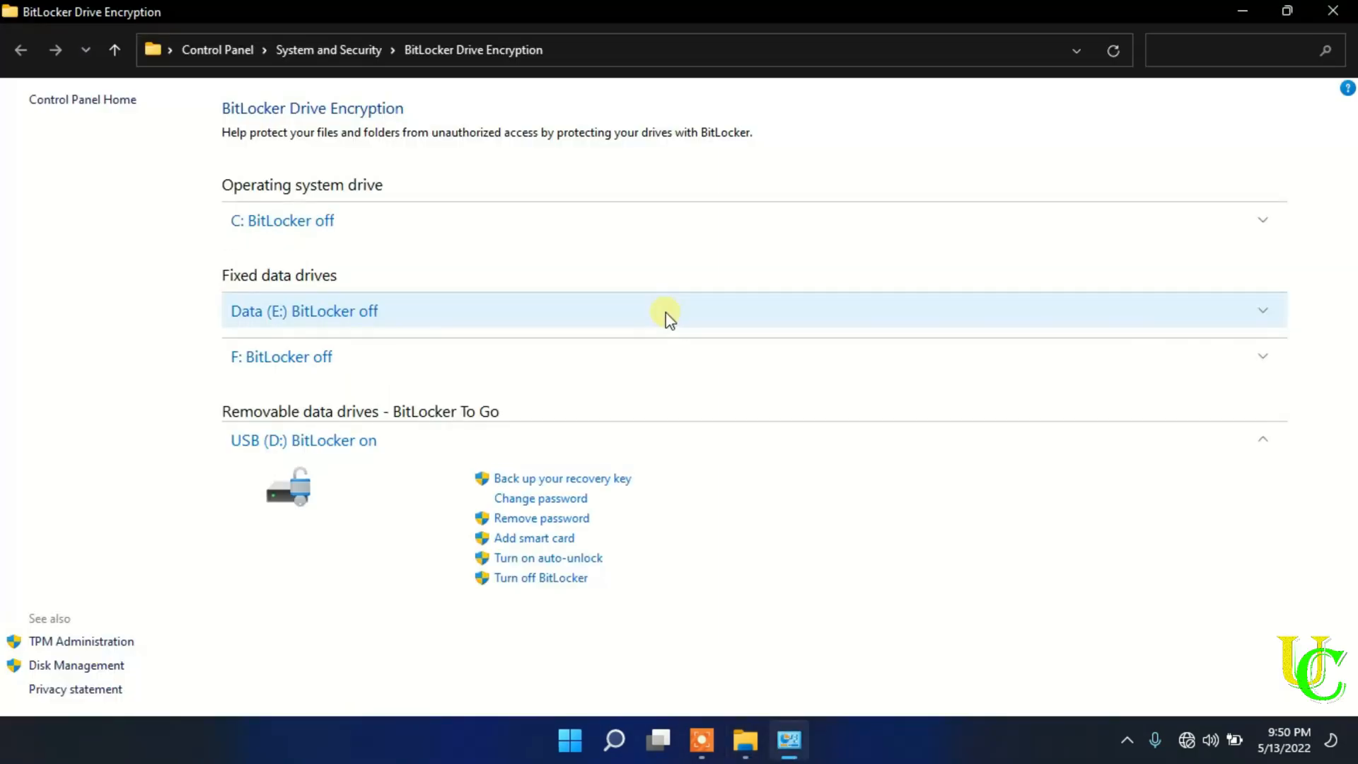
pyautogui.moveTo(553, 577)
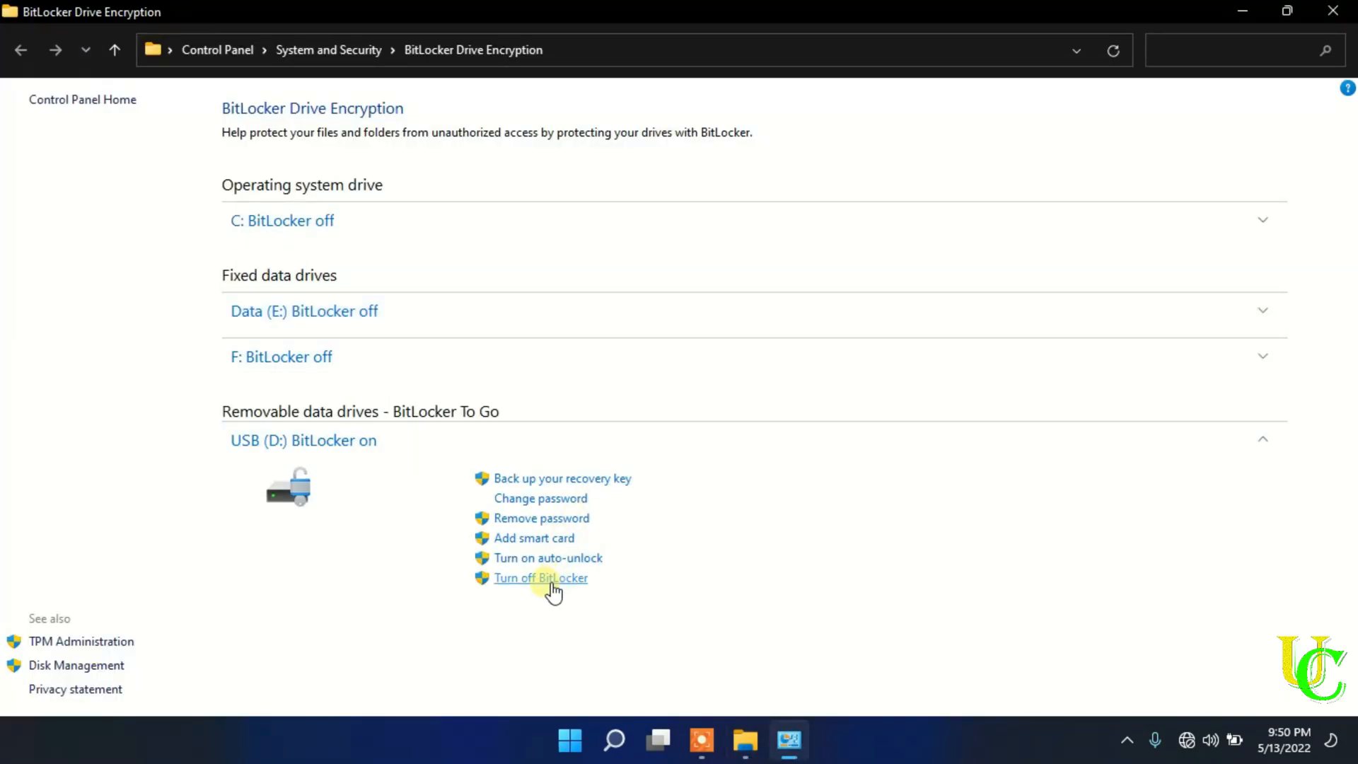
pyautogui.moveTo(528, 580)
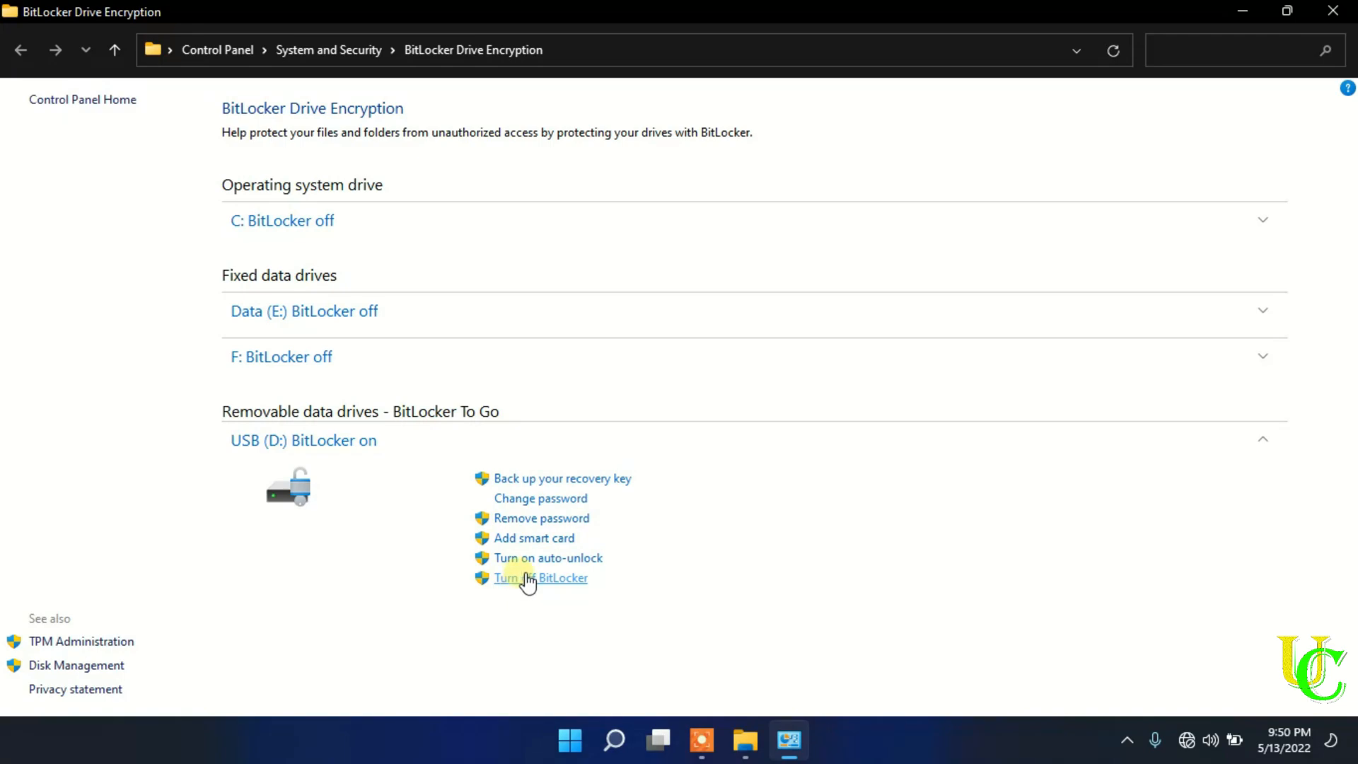
pyautogui.click(539, 578)
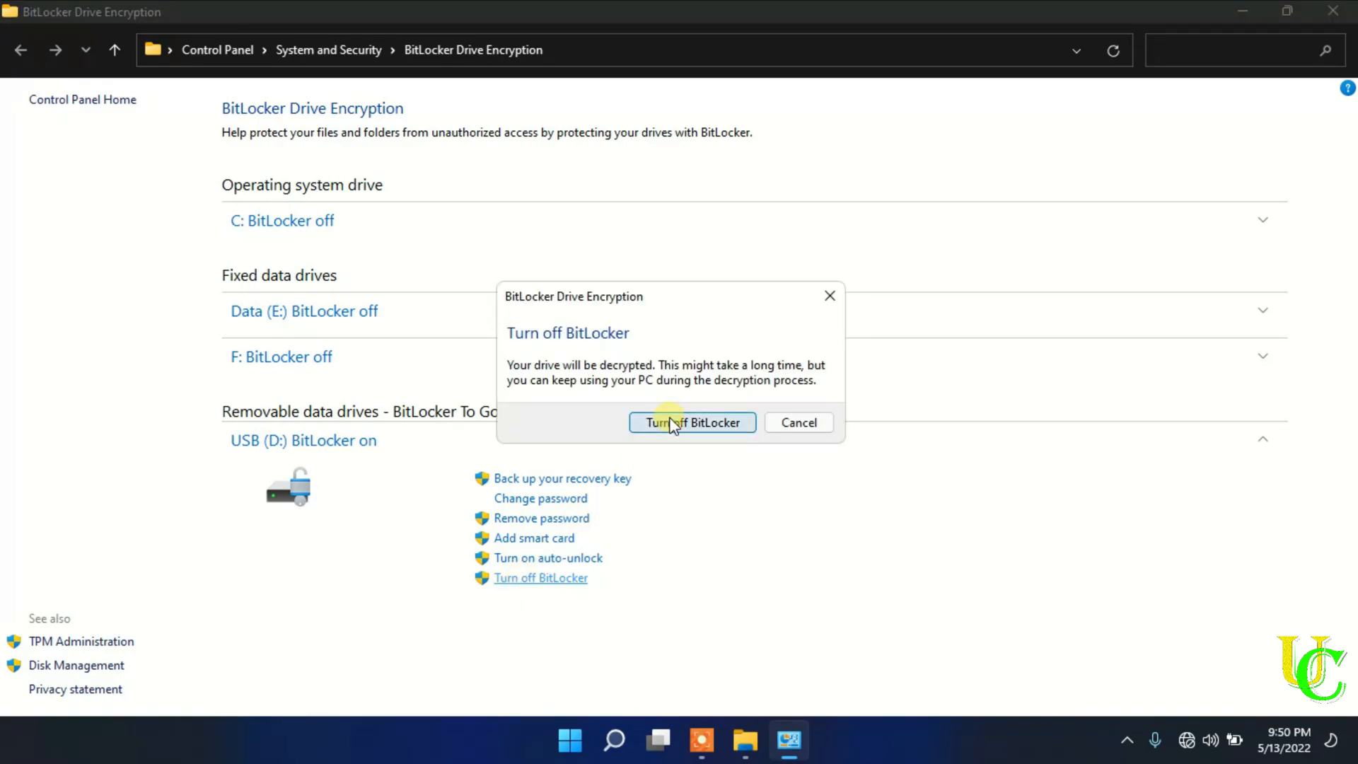
pyautogui.click(692, 421)
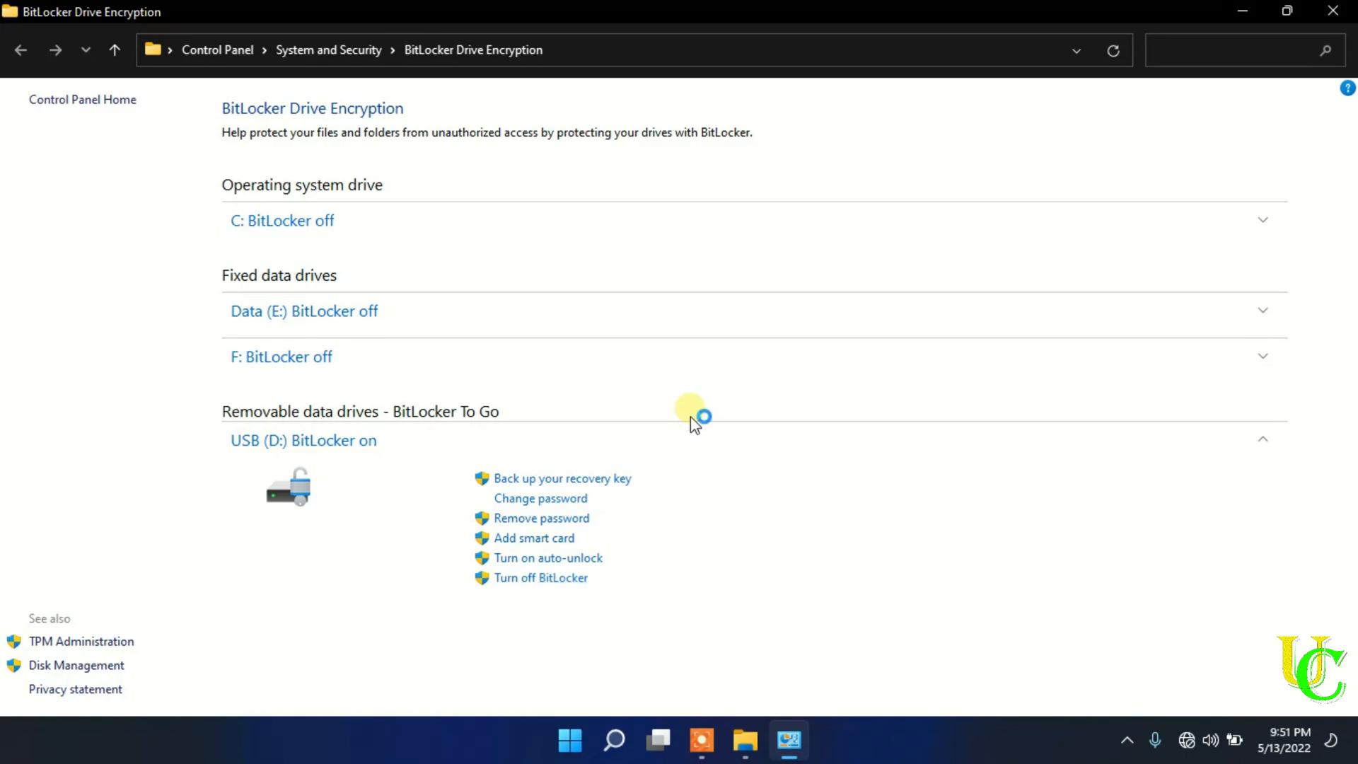
# Pause and resume decryption of D: in the progress window until it completes.
pyautogui.click(542, 577)
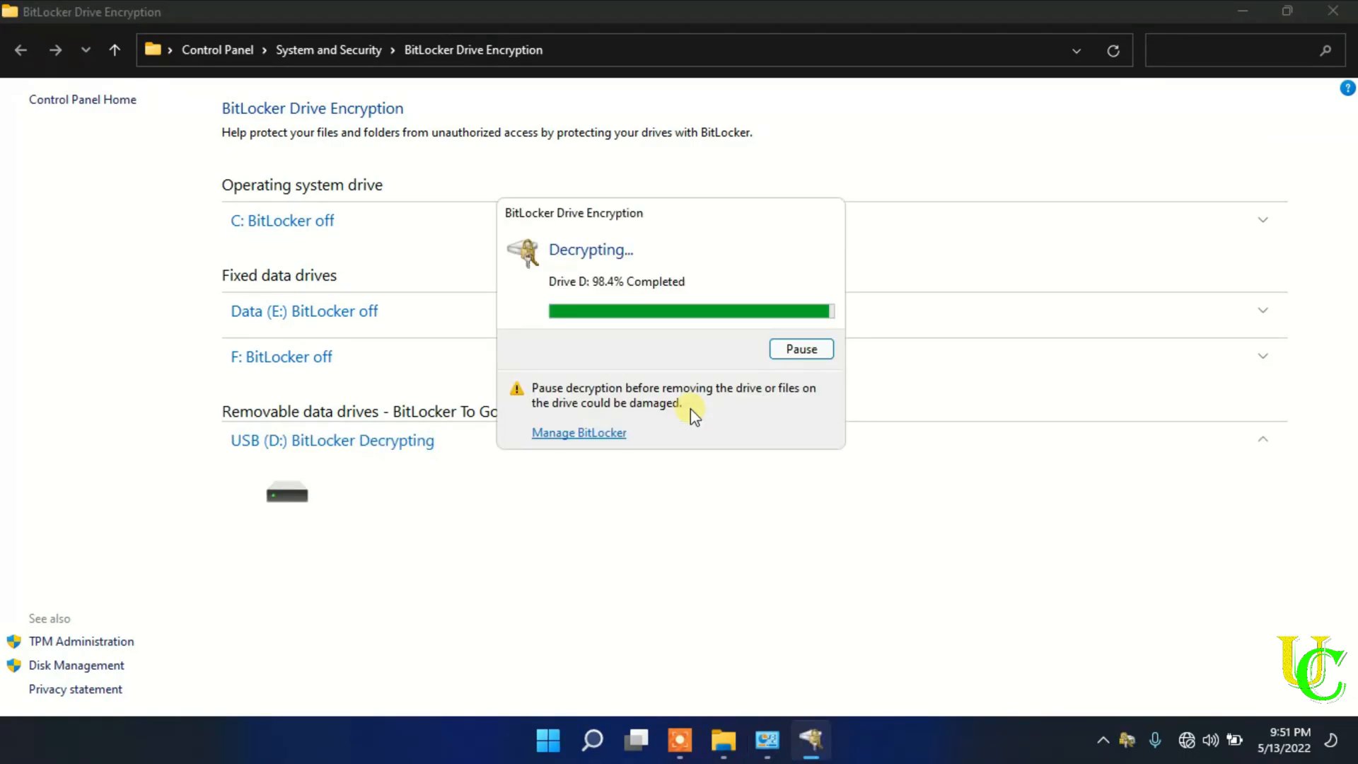
pyautogui.moveTo(765, 283)
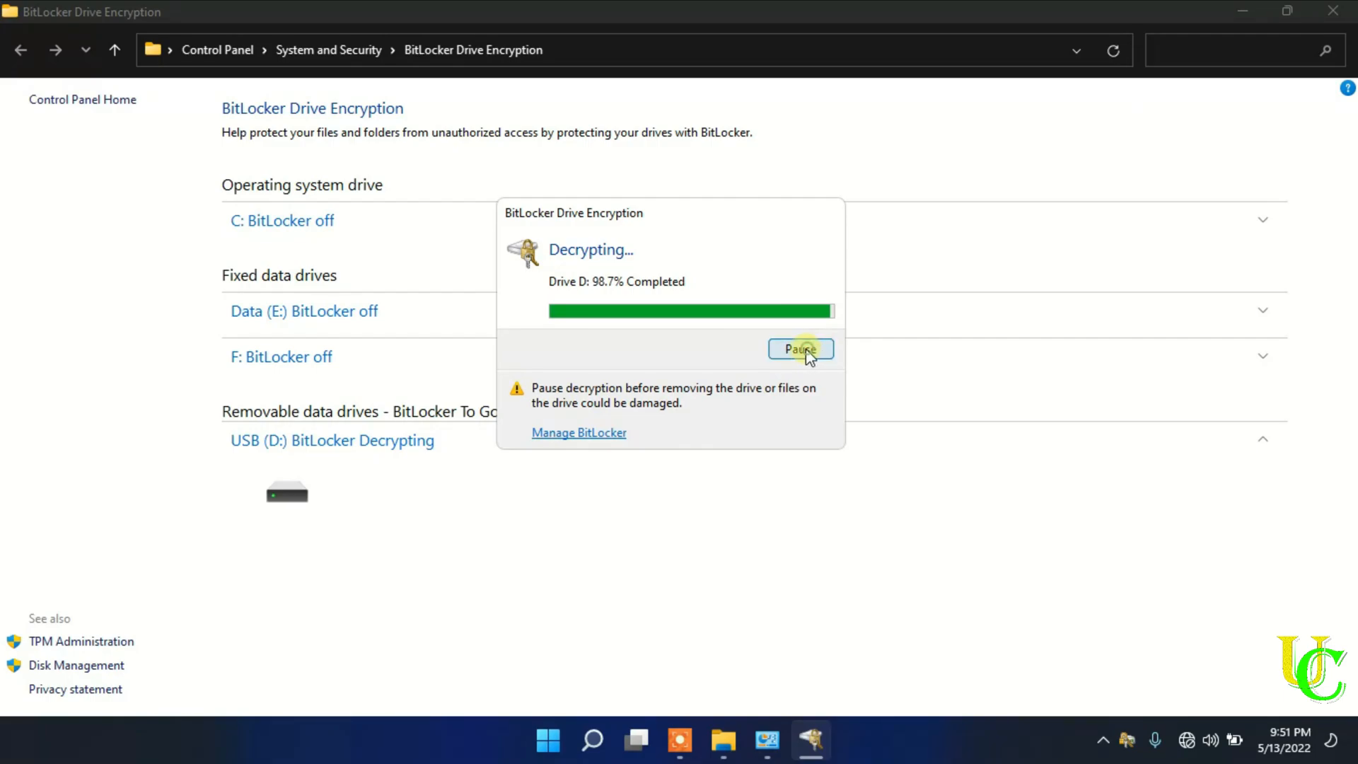
pyautogui.click(800, 348)
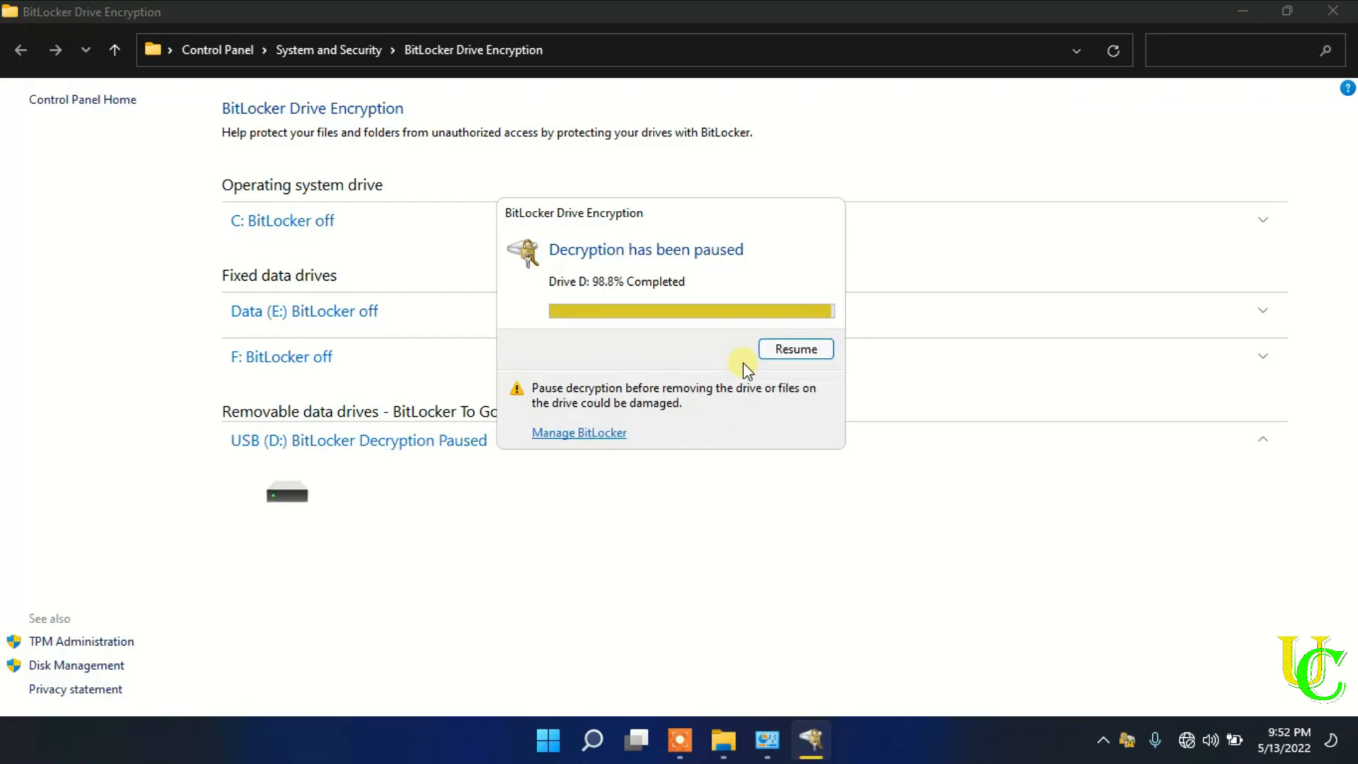
pyautogui.moveTo(769, 409)
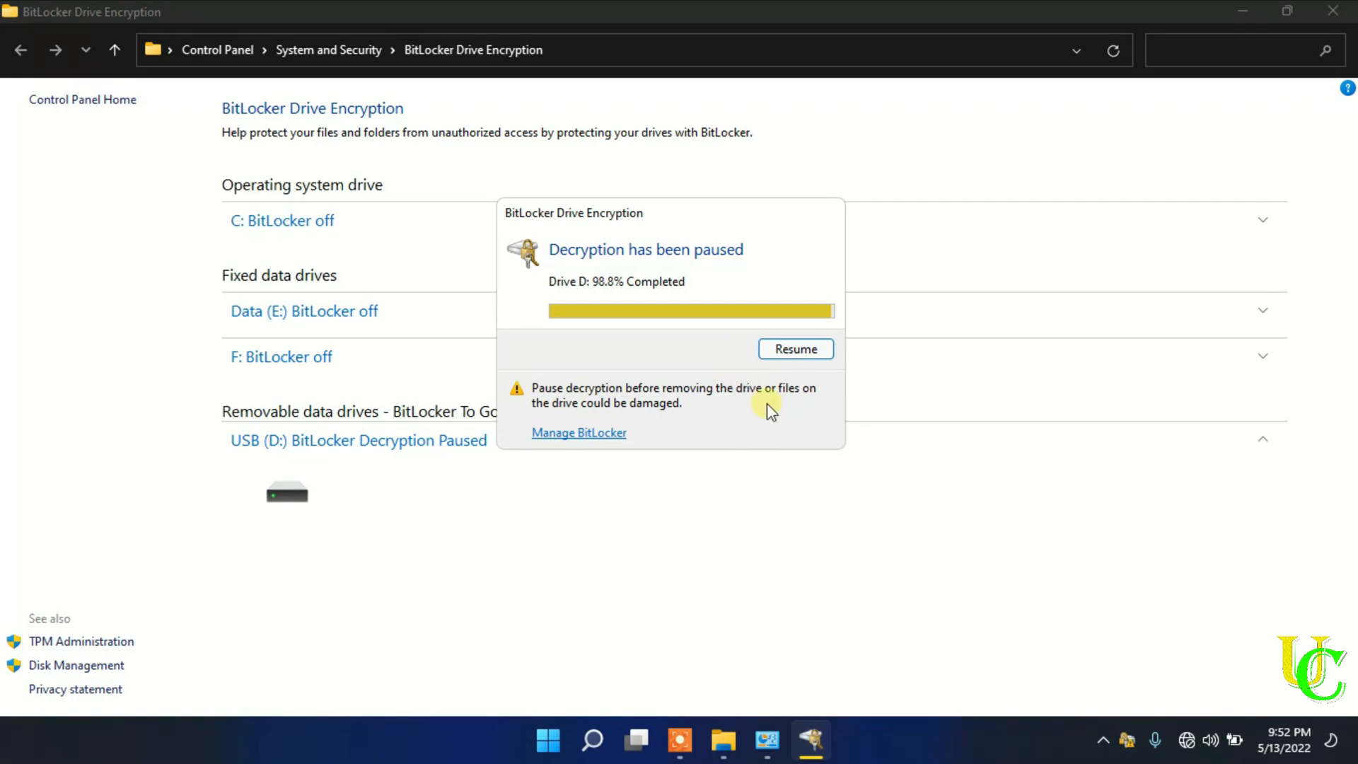
pyautogui.moveTo(780, 368)
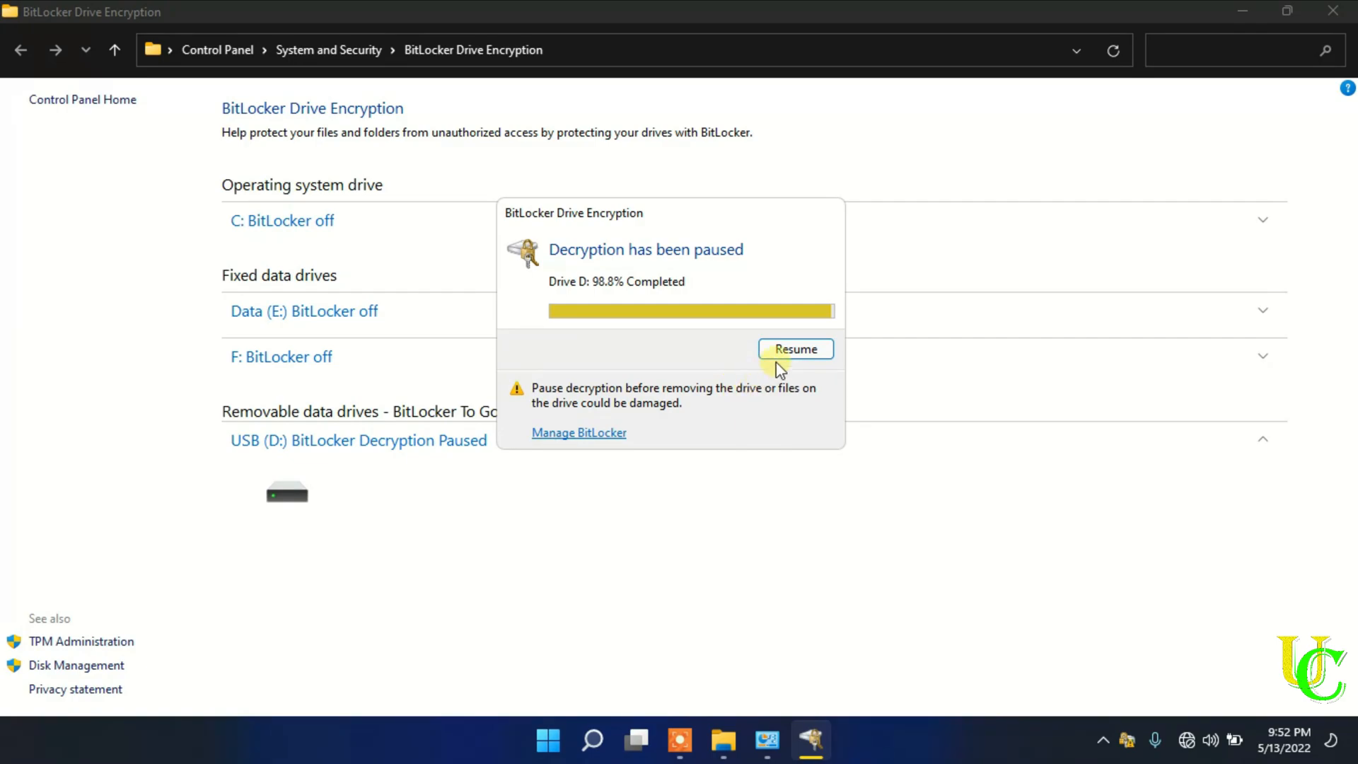
pyautogui.click(794, 348)
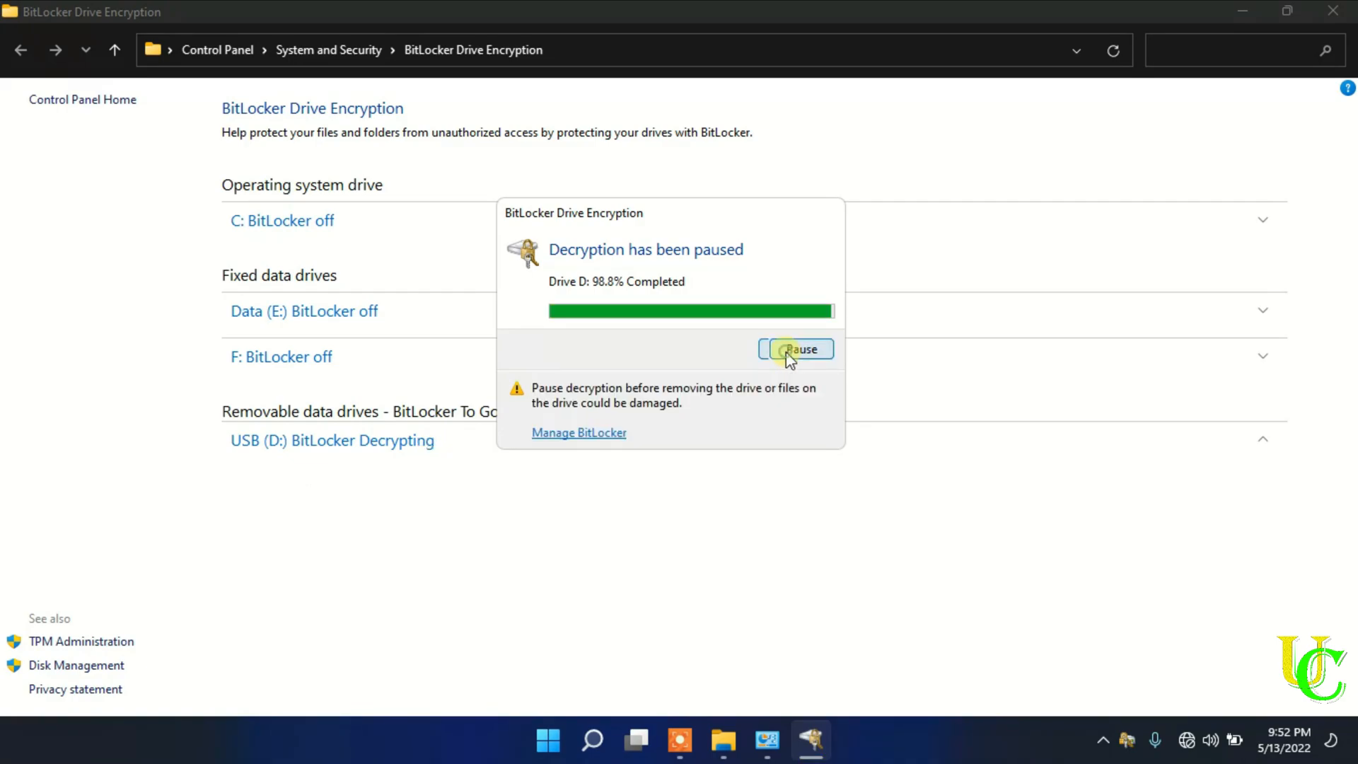
pyautogui.click(800, 348)
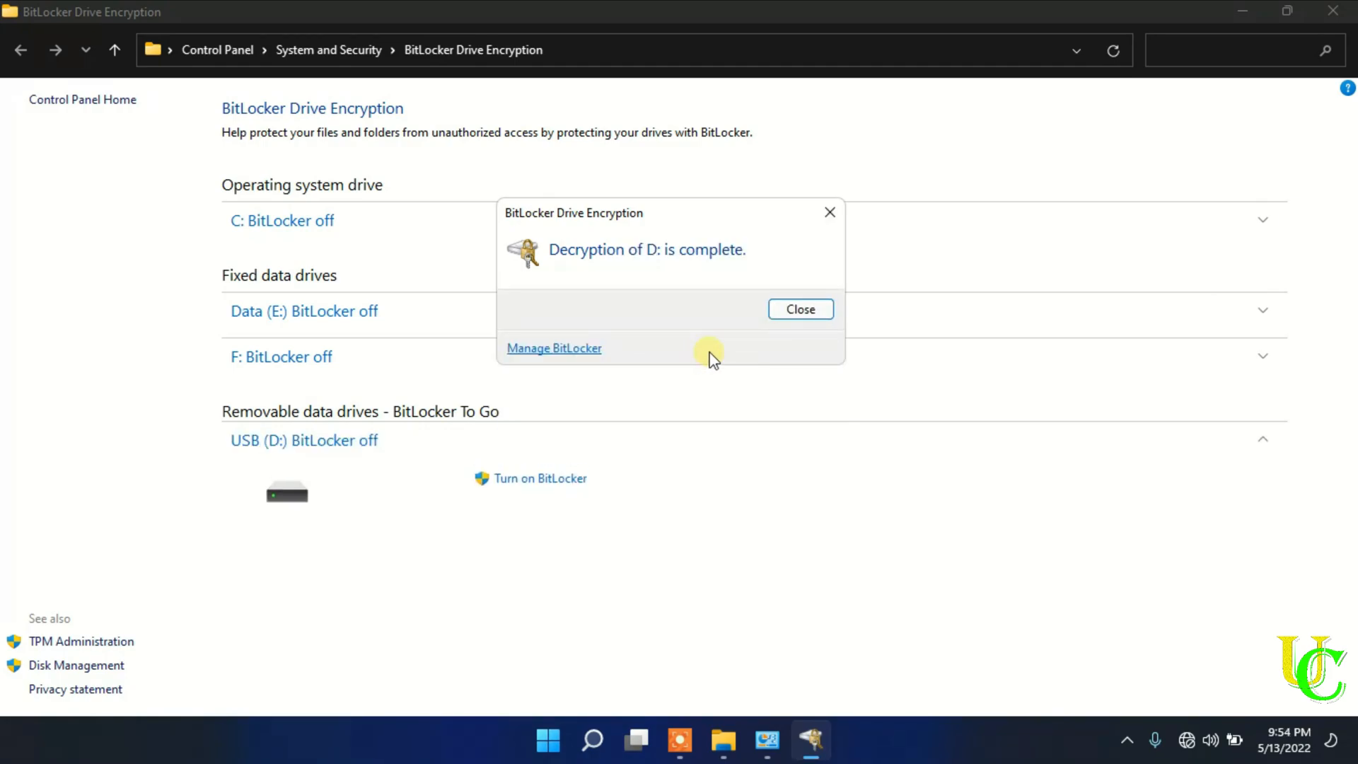
# Dismiss the decryption complete notice for USB (D:).
pyautogui.click(800, 310)
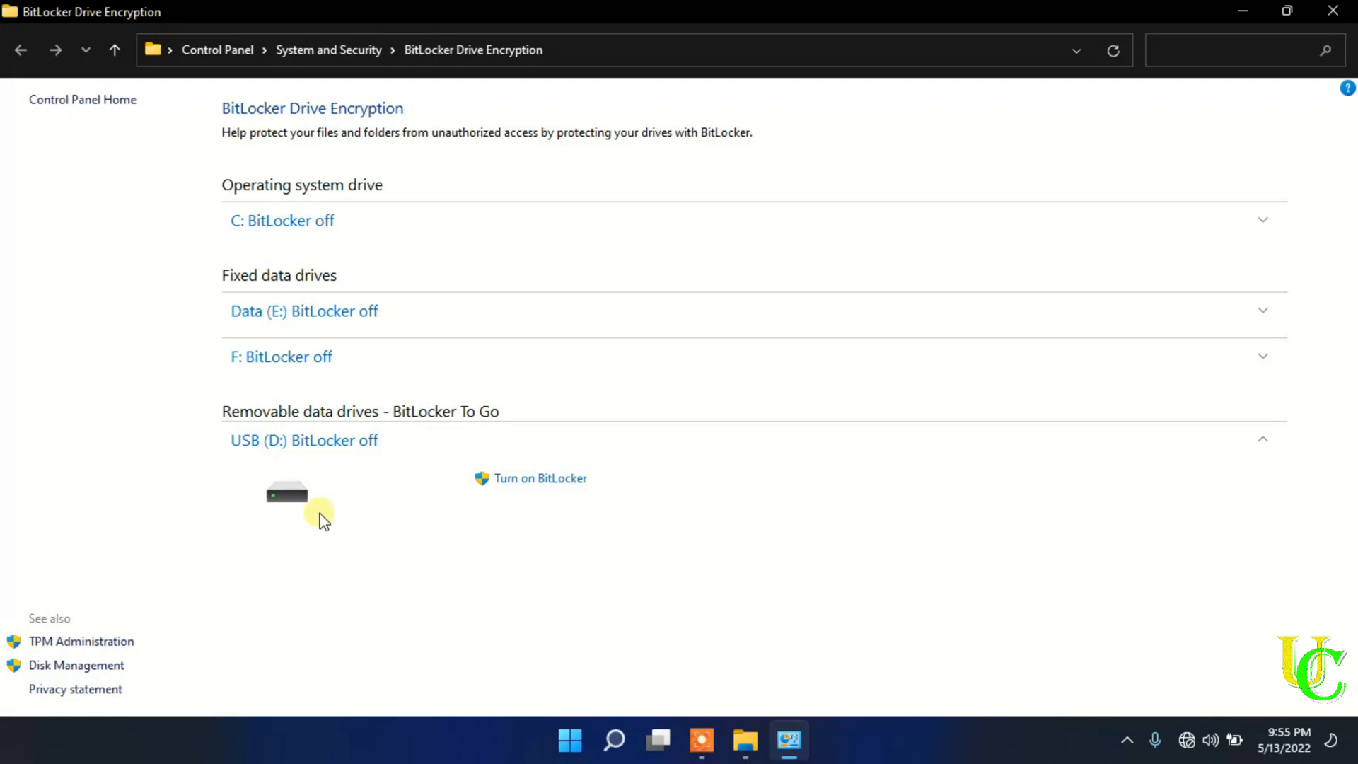
pyautogui.moveTo(359, 440)
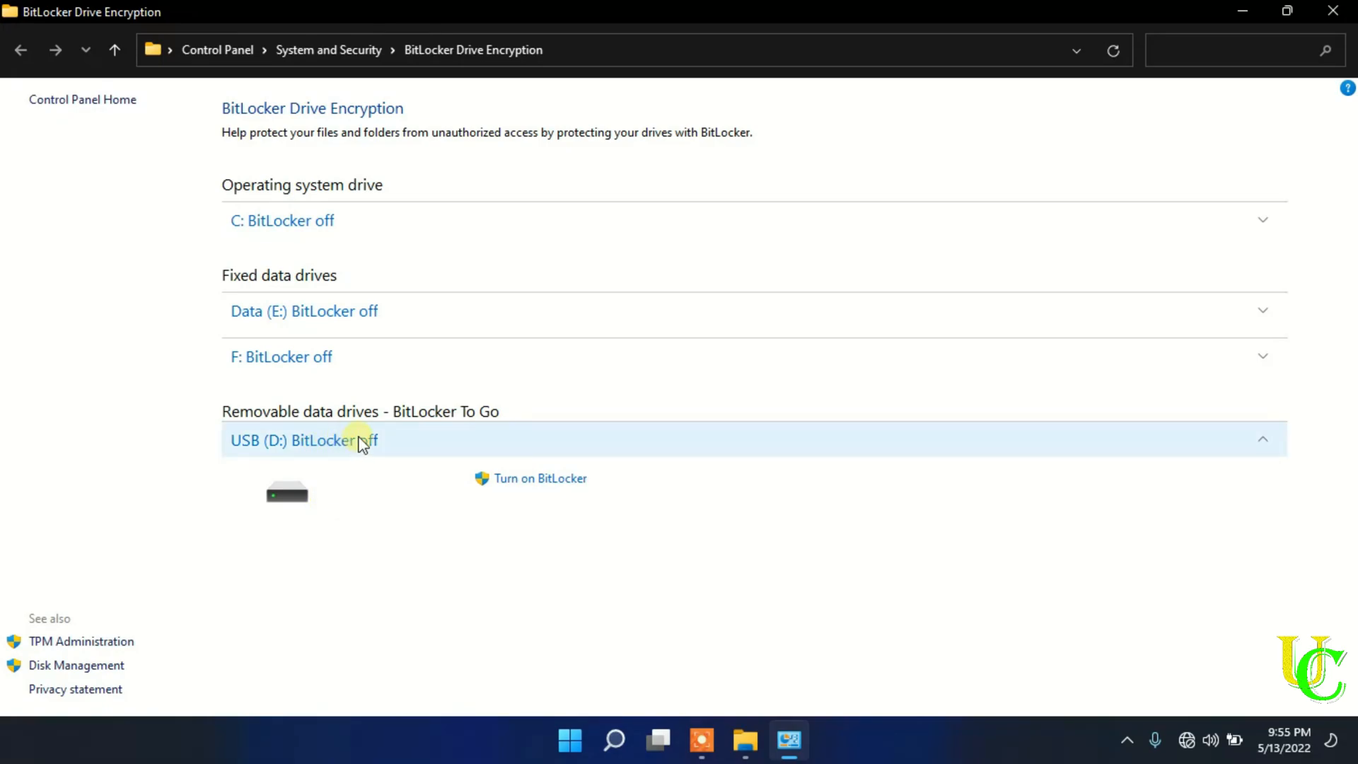
pyautogui.moveTo(416, 443)
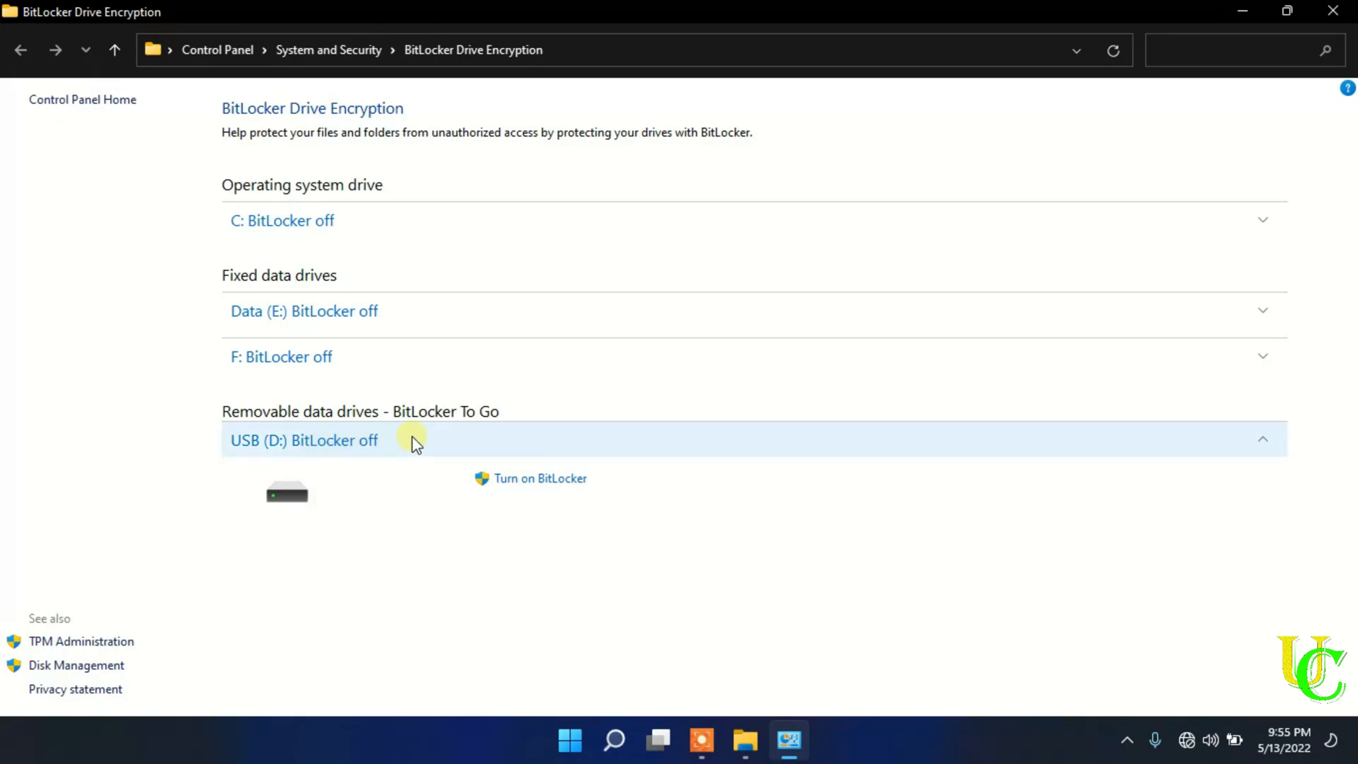
pyautogui.moveTo(573, 501)
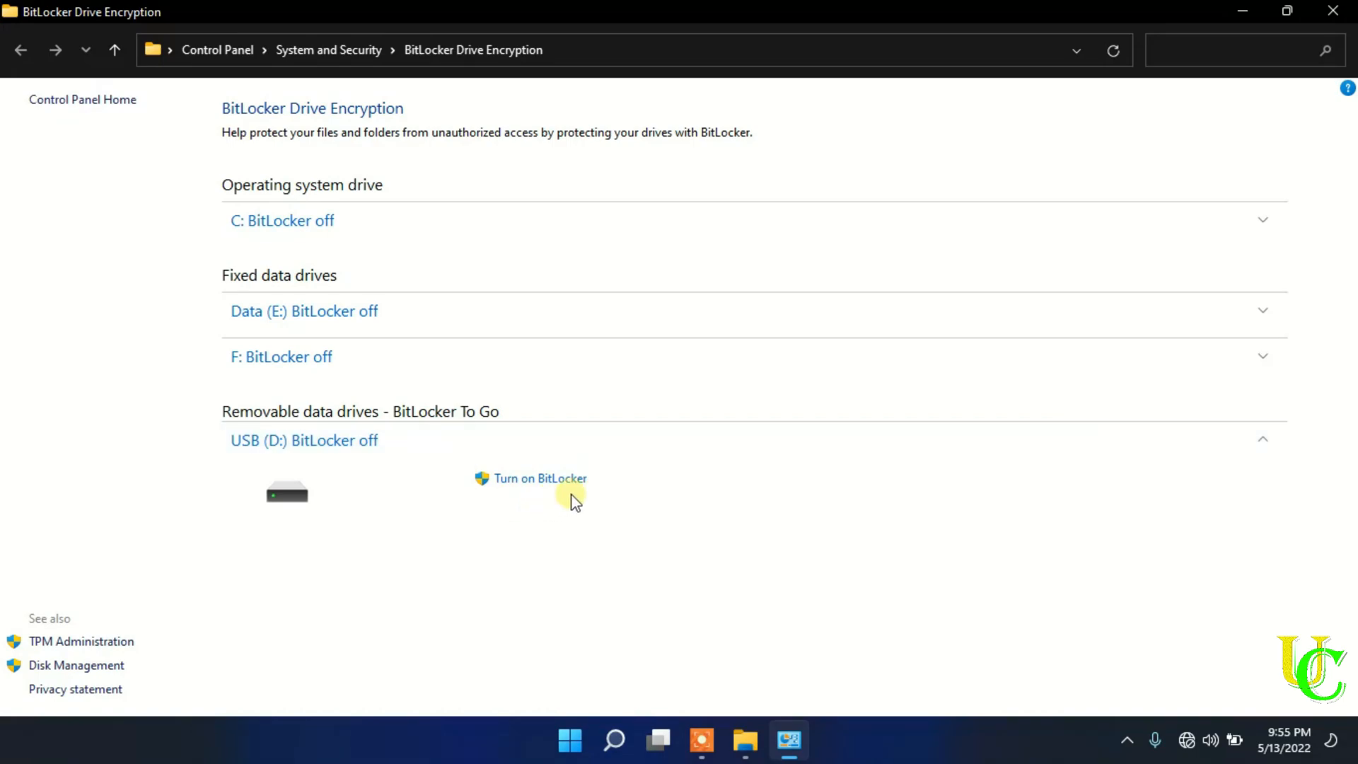
pyautogui.moveTo(539, 478)
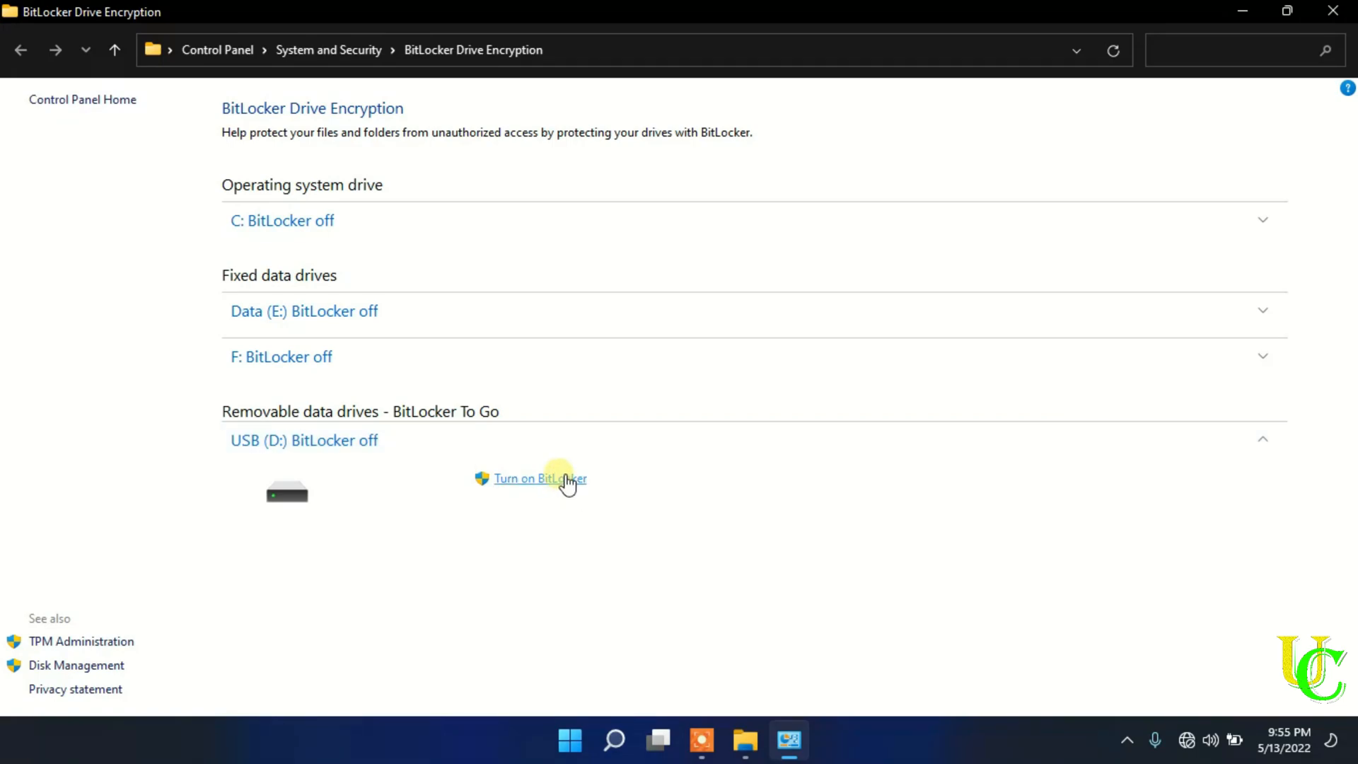
pyautogui.moveTo(1333, 11)
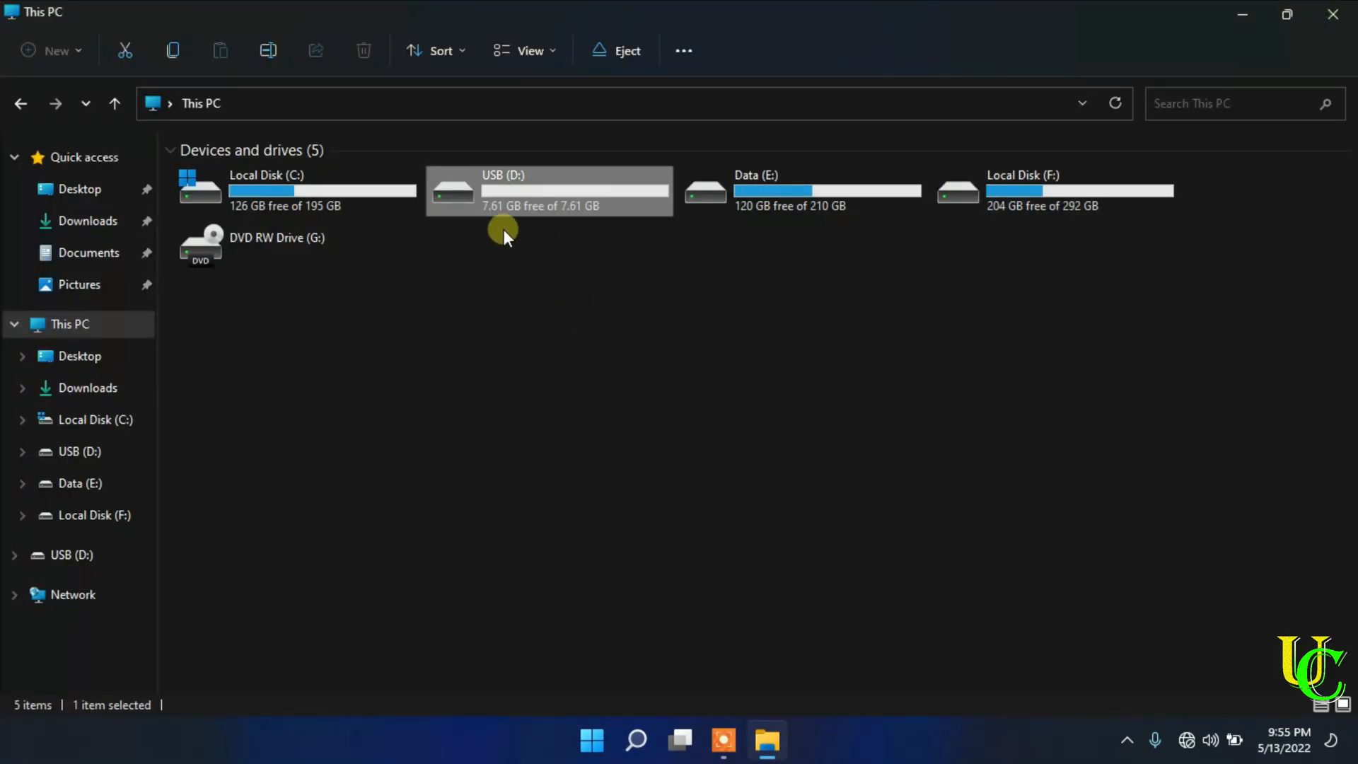
pyautogui.moveTo(461, 184)
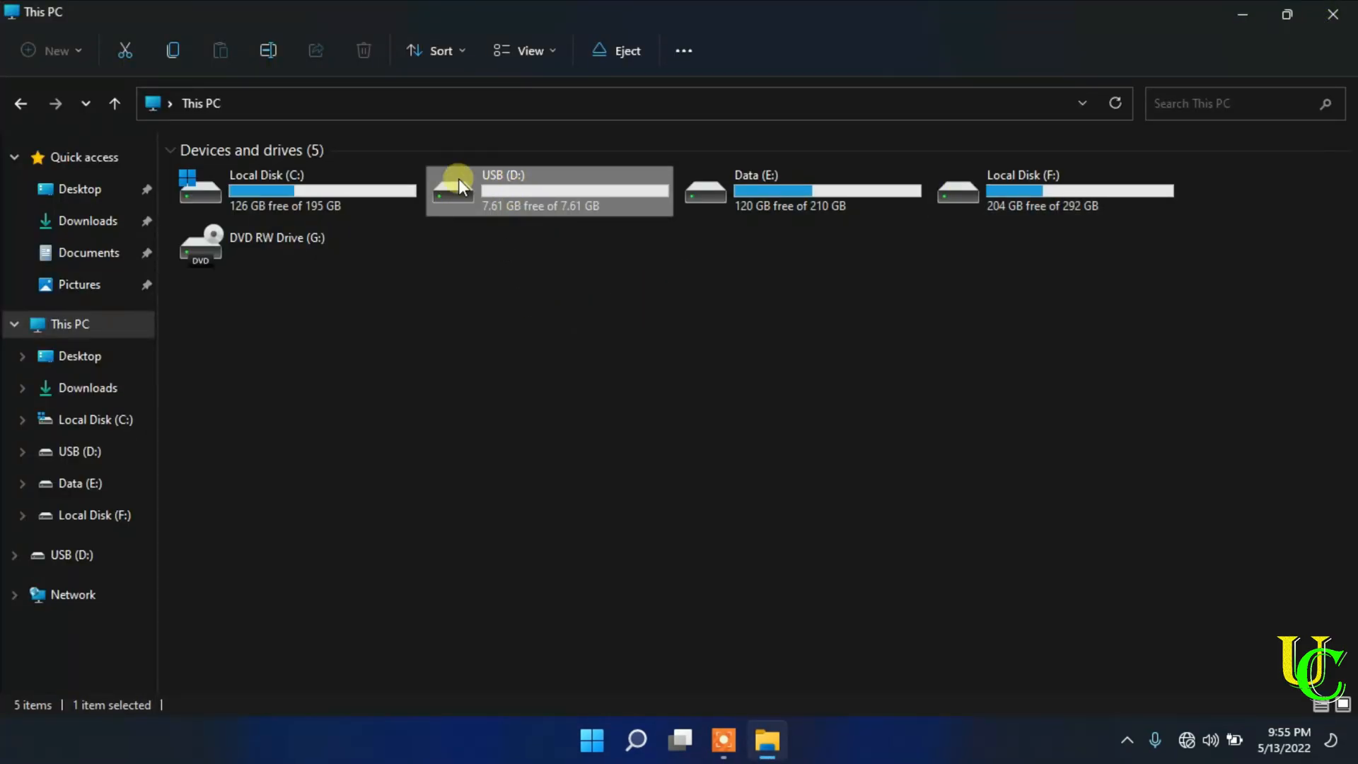